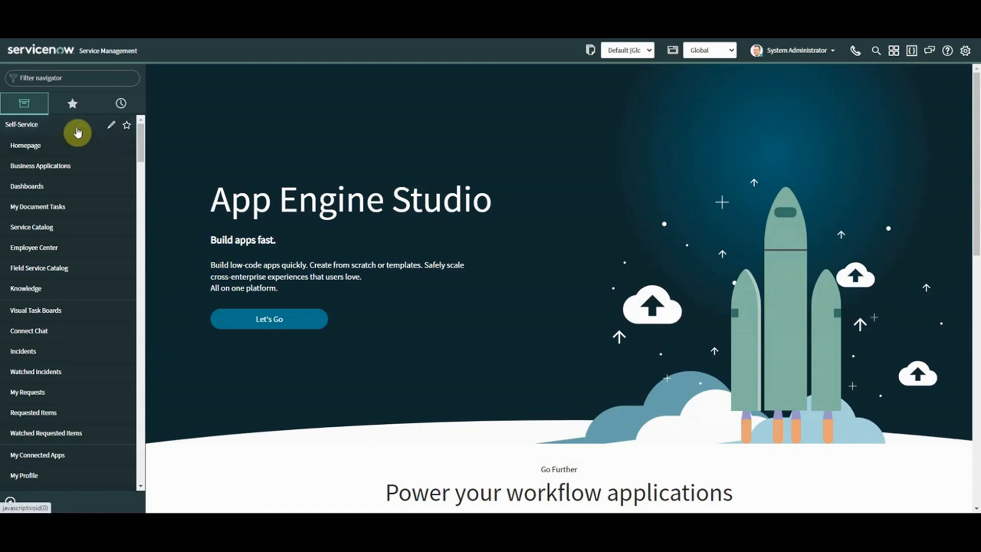
{"action": "mouse_move", "coordinate": [90, 93]}
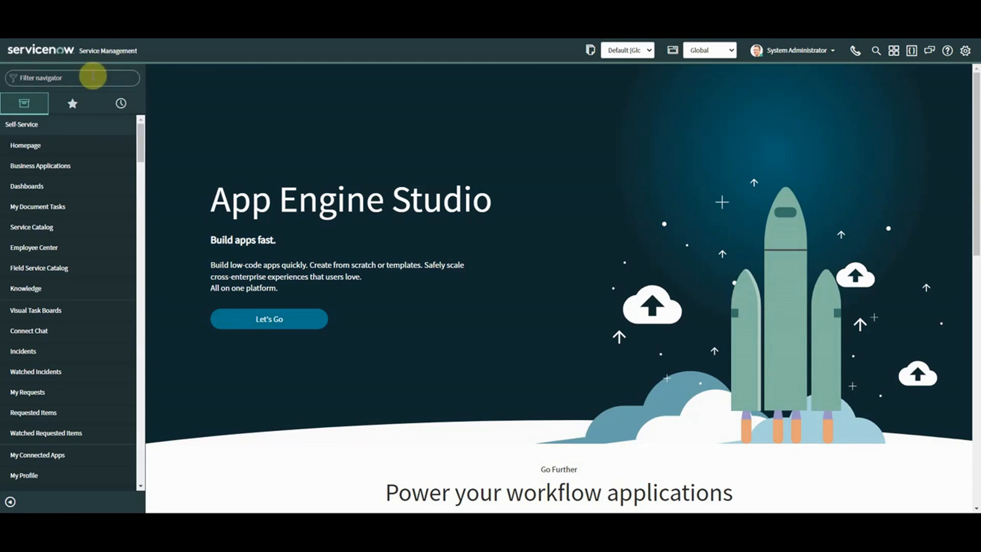
Step: Open the System Properties list via sys_properties.list in the navigator filter
{"action": "type", "text": "sys."}
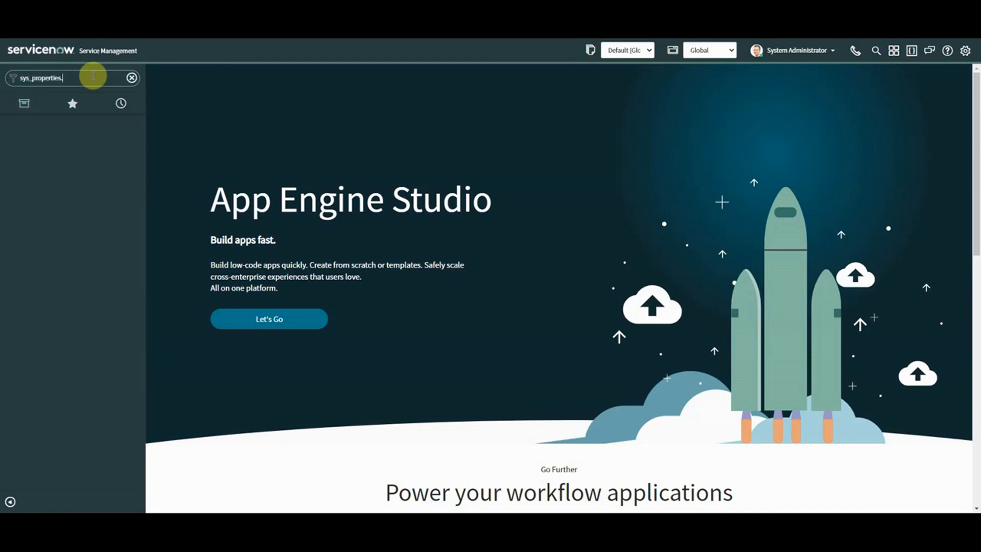
{"action": "left_click", "coordinate": [132, 77]}
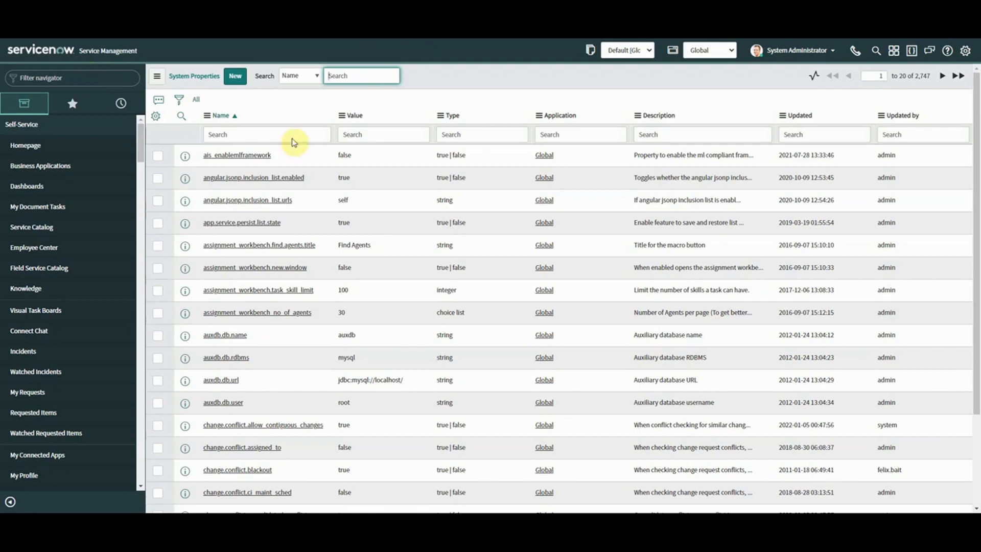
Step: Filter the properties to names containing *polaris, leaving nine rows
{"action": "left_click", "coordinate": [266, 134]}
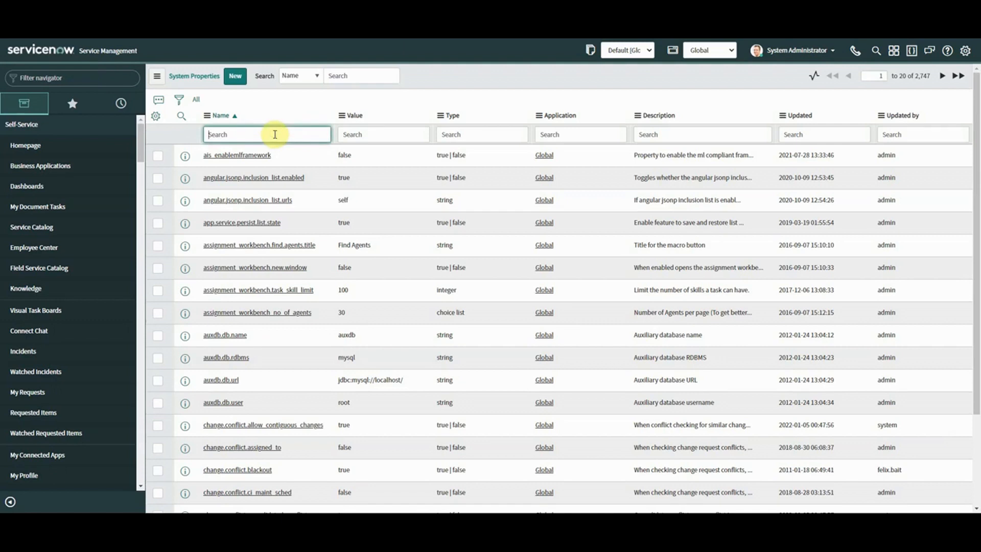
{"action": "type", "text": "."}
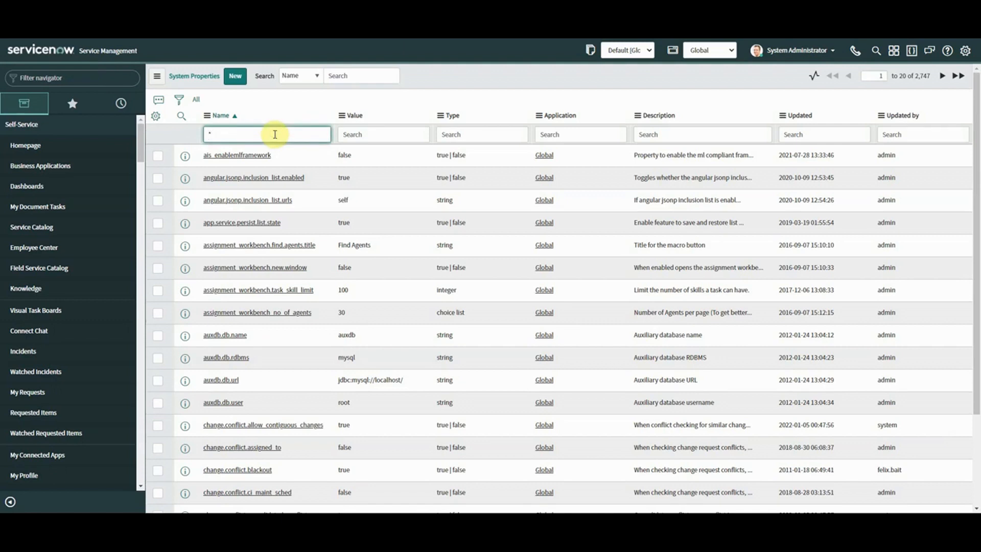
{"action": "type", "text": "p"}
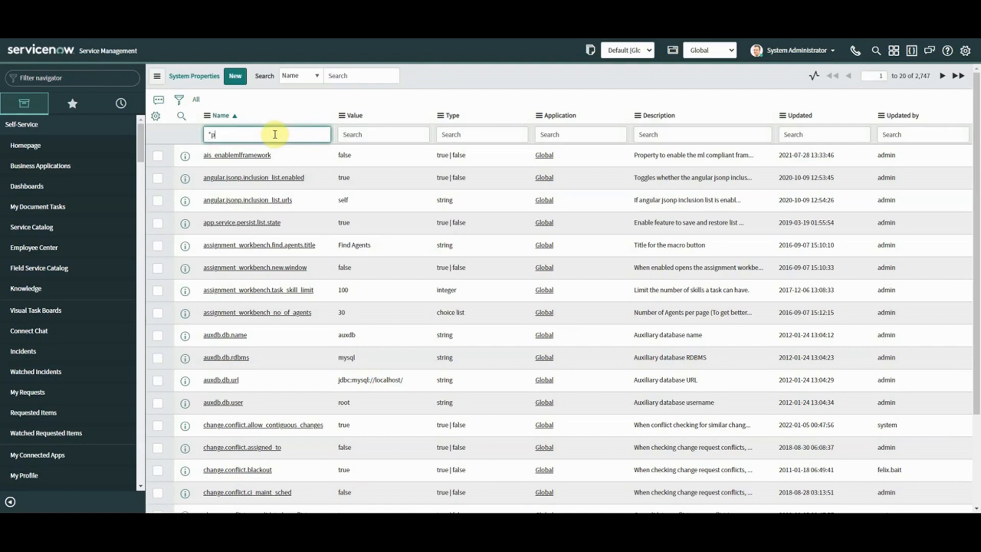
{"action": "type", "text": "polaris"}
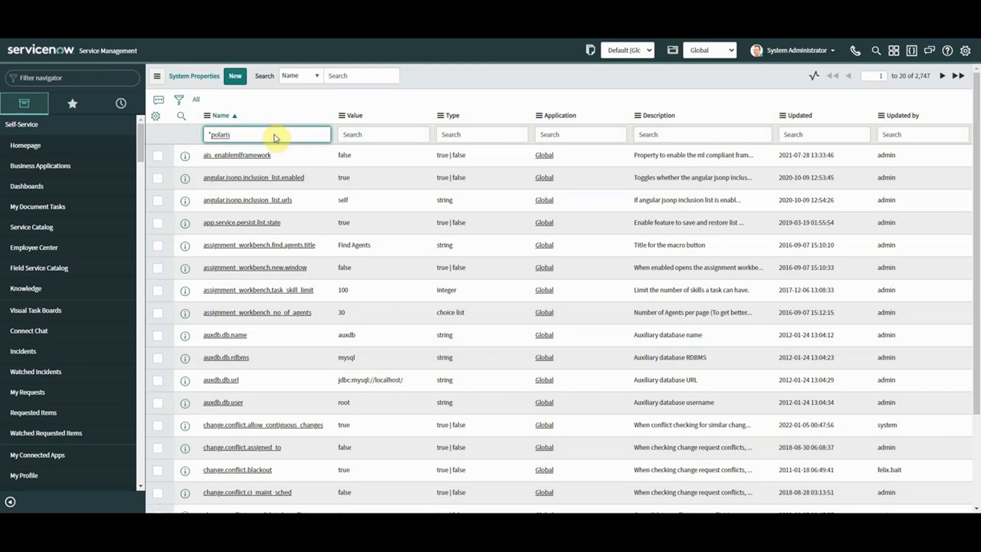
{"action": "key", "text": "Enter"}
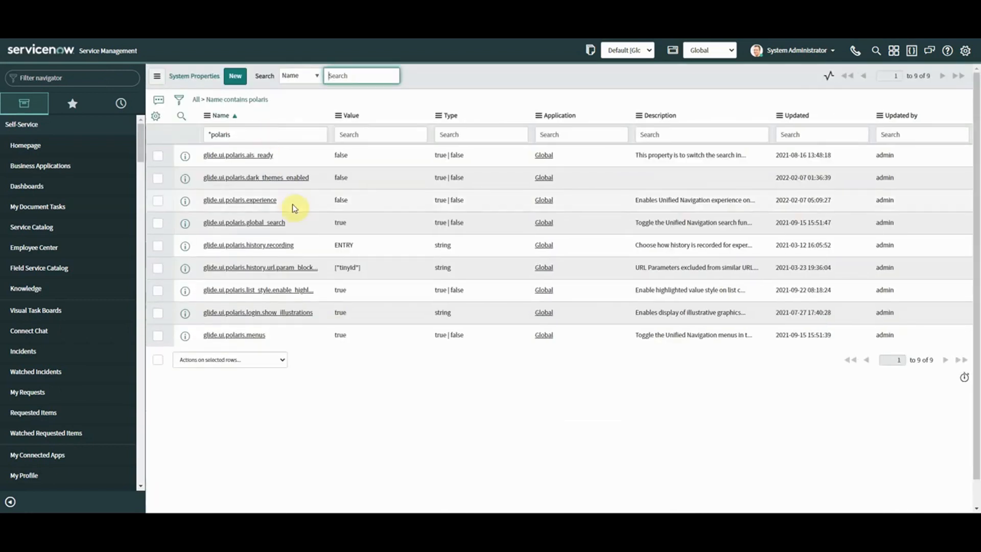
{"action": "mouse_move", "coordinate": [357, 204]}
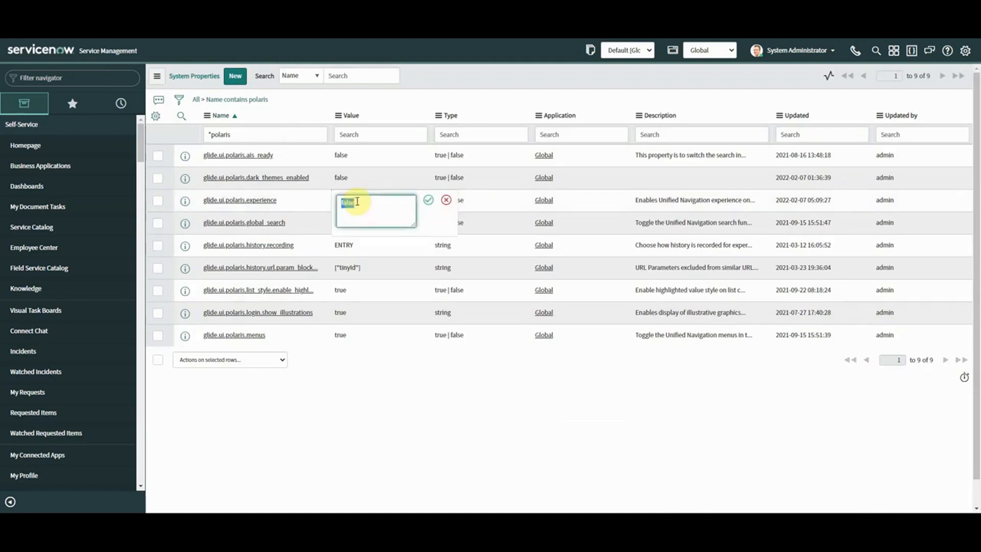
Step: Set glide.ui.polaris.experience and glide.ui.polaris.dark_themes_enabled to true from the list
{"action": "left_click", "coordinate": [429, 199]}
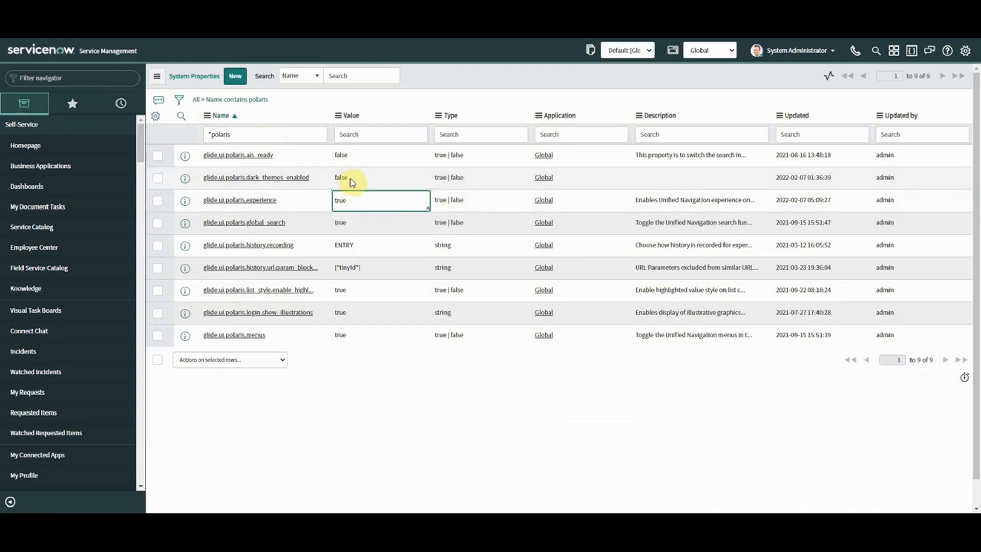
{"action": "left_click", "coordinate": [380, 177]}
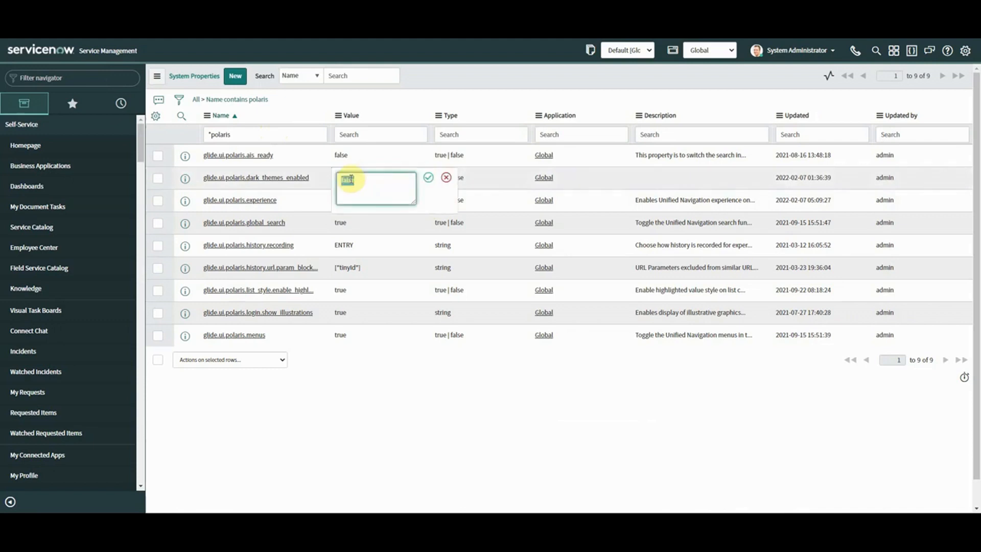
{"action": "type", "text": "true"}
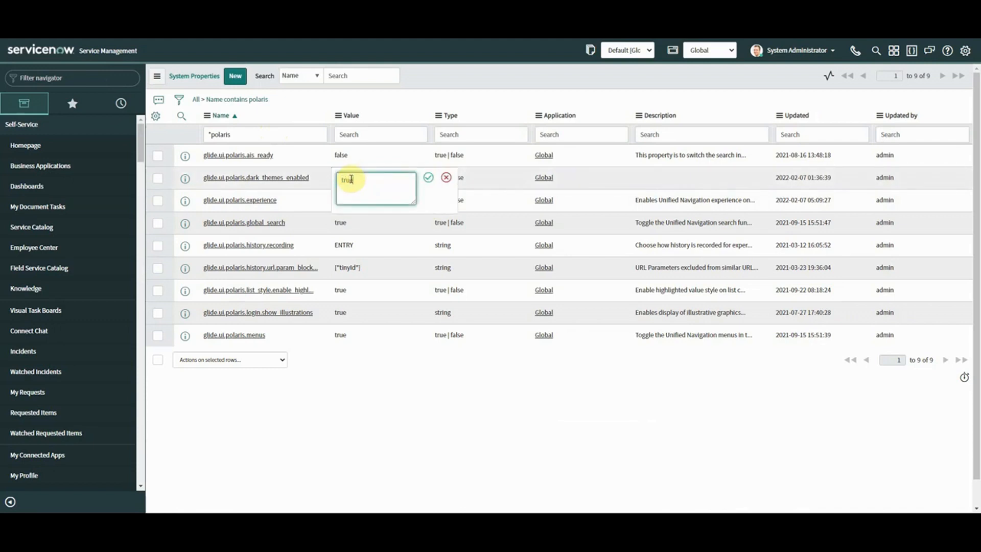
{"action": "left_click", "coordinate": [428, 177]}
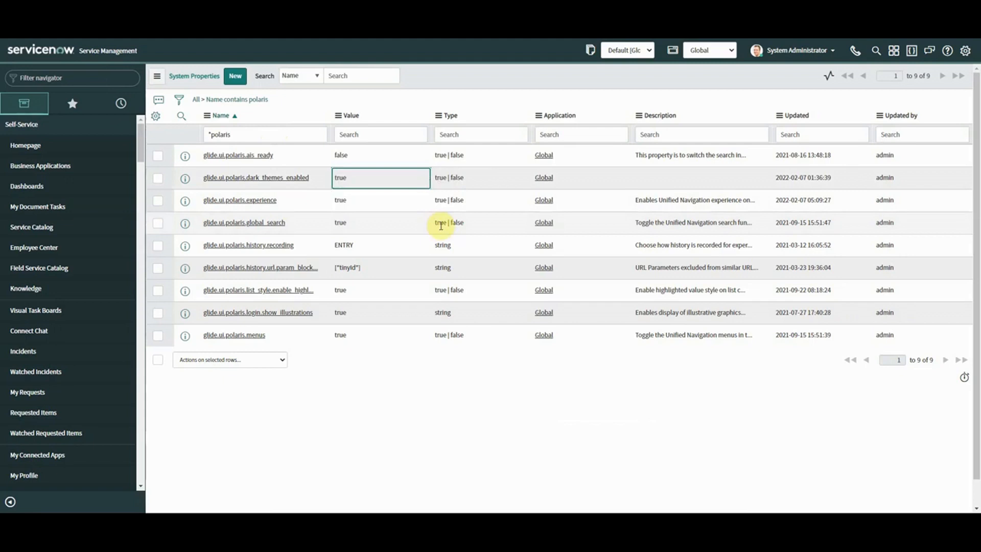
{"action": "mouse_move", "coordinate": [144, 230]}
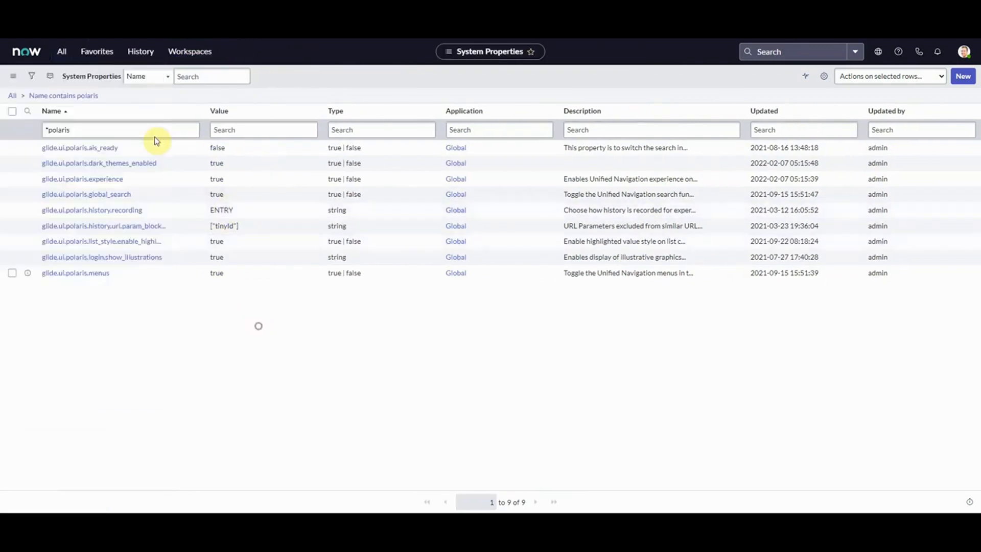
{"action": "mouse_move", "coordinate": [197, 399]}
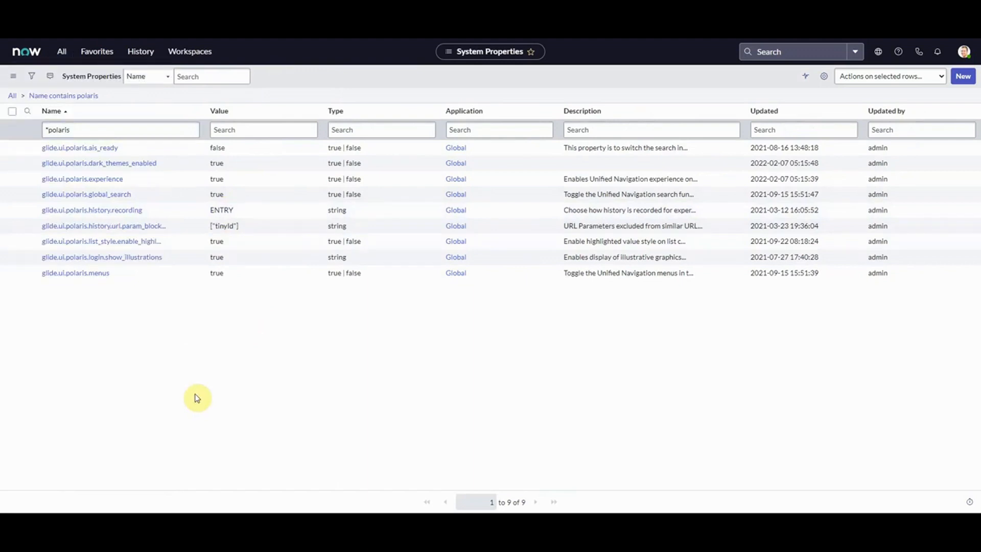
{"action": "mouse_move", "coordinate": [116, 280]}
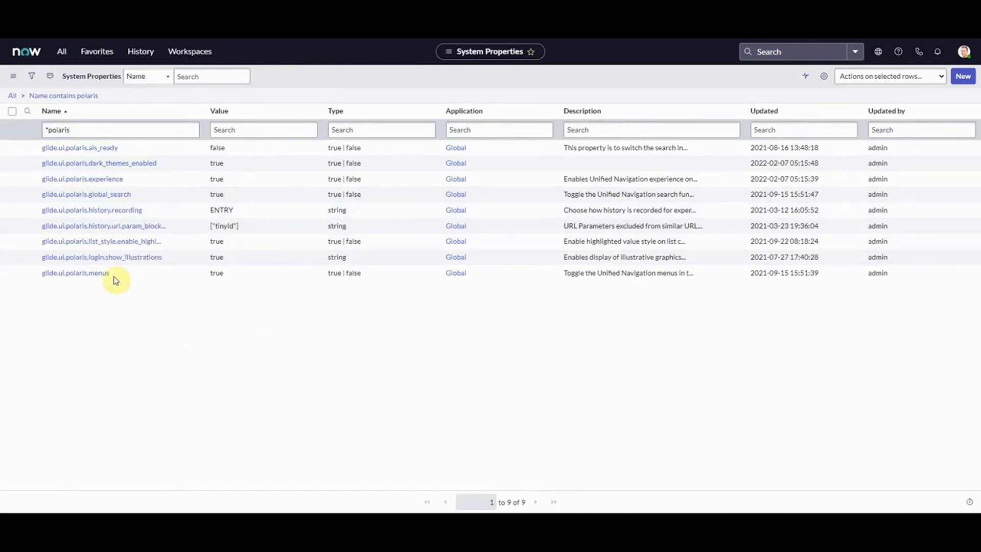
Step: Open System UI > UI Policies from the All menu filtered by 'ui pol'
{"action": "left_click", "coordinate": [61, 51]}
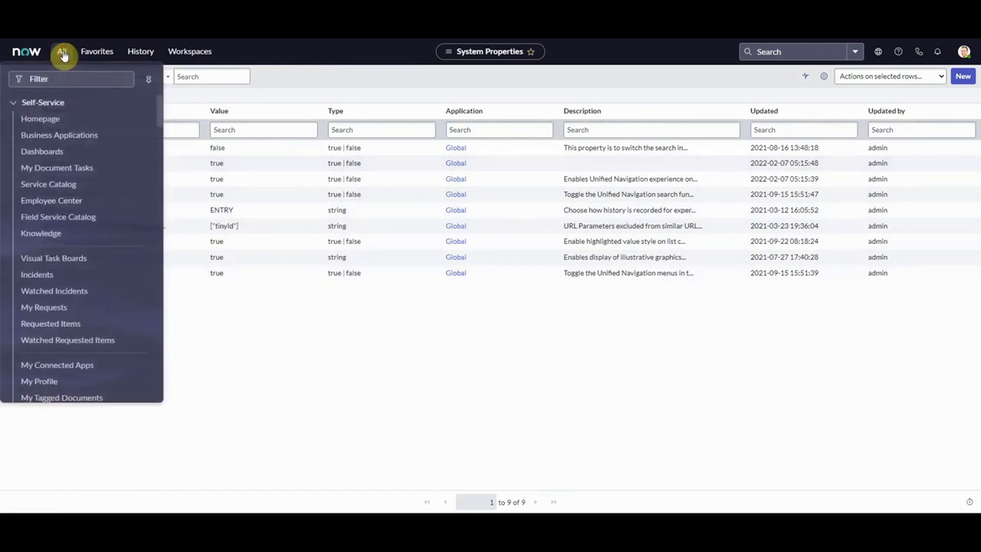
{"action": "mouse_move", "coordinate": [160, 110]}
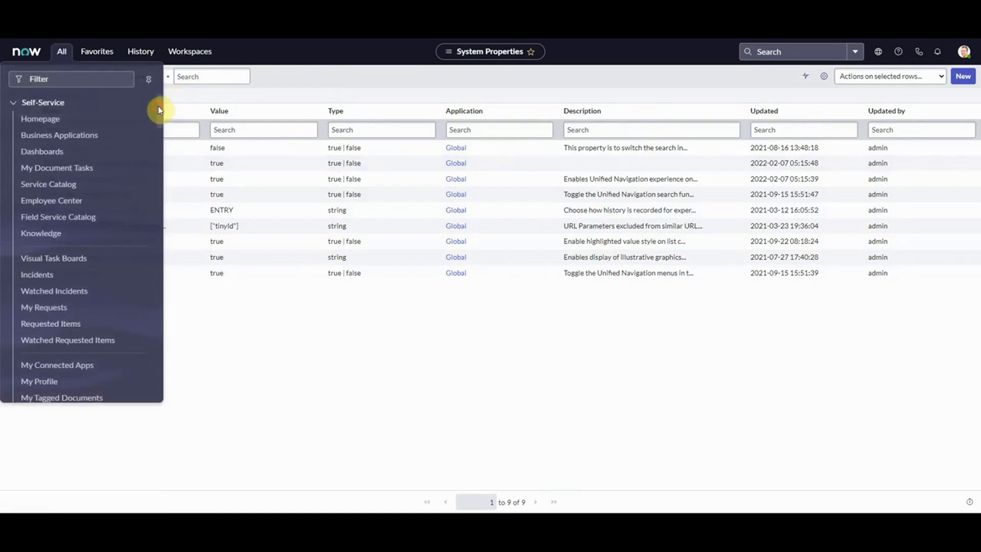
{"action": "scroll", "scroll_direction": "down", "scroll_amount": 3}
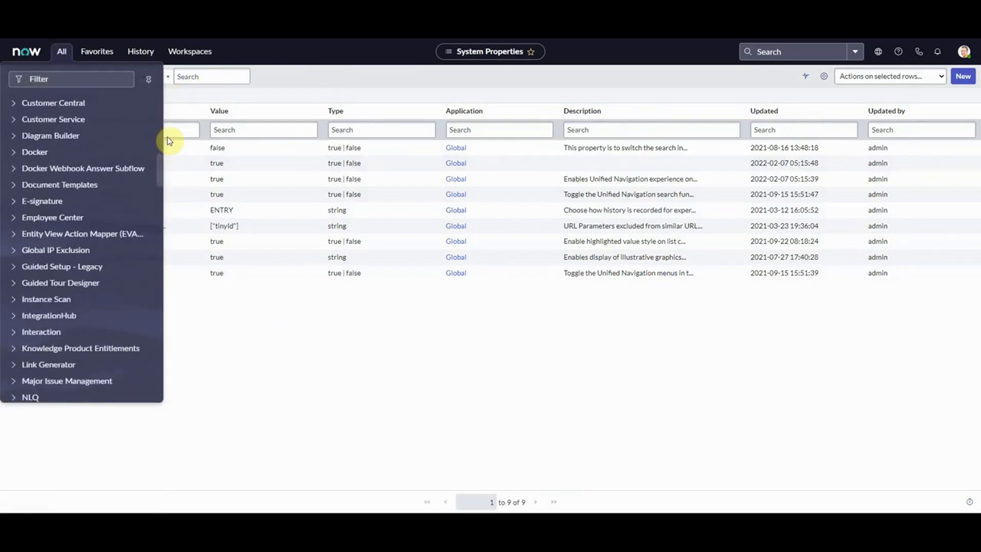
{"action": "type", "text": "ul"}
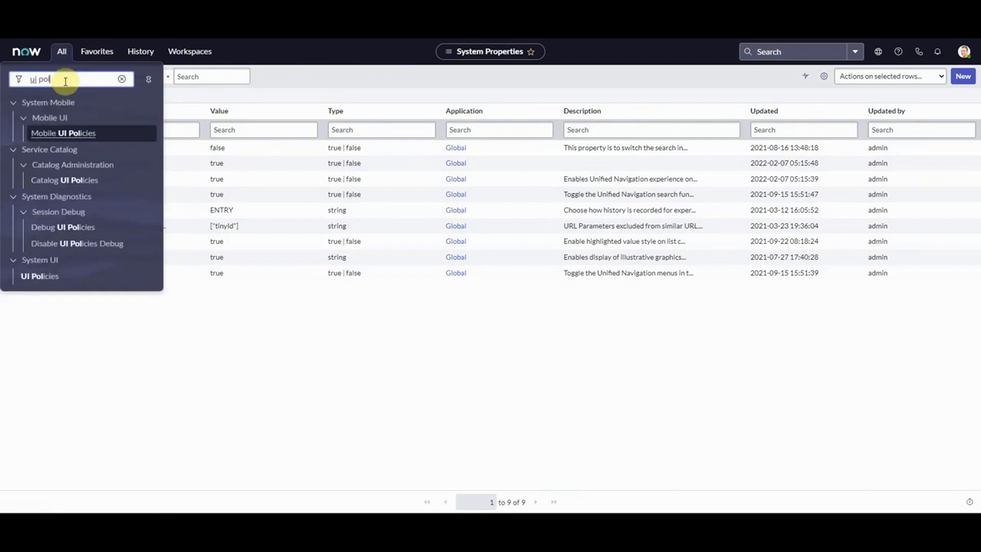
{"action": "mouse_move", "coordinate": [40, 276]}
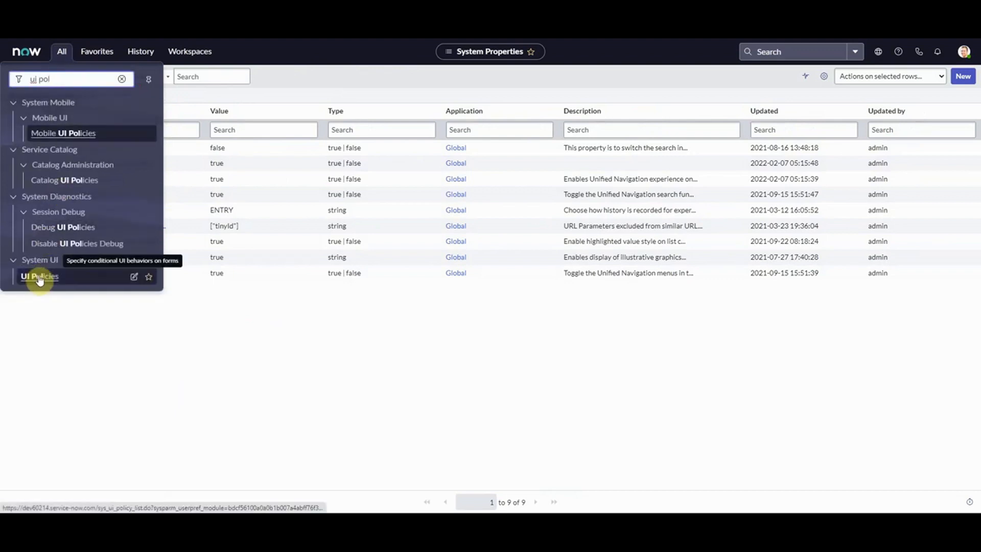
{"action": "left_click", "coordinate": [40, 276]}
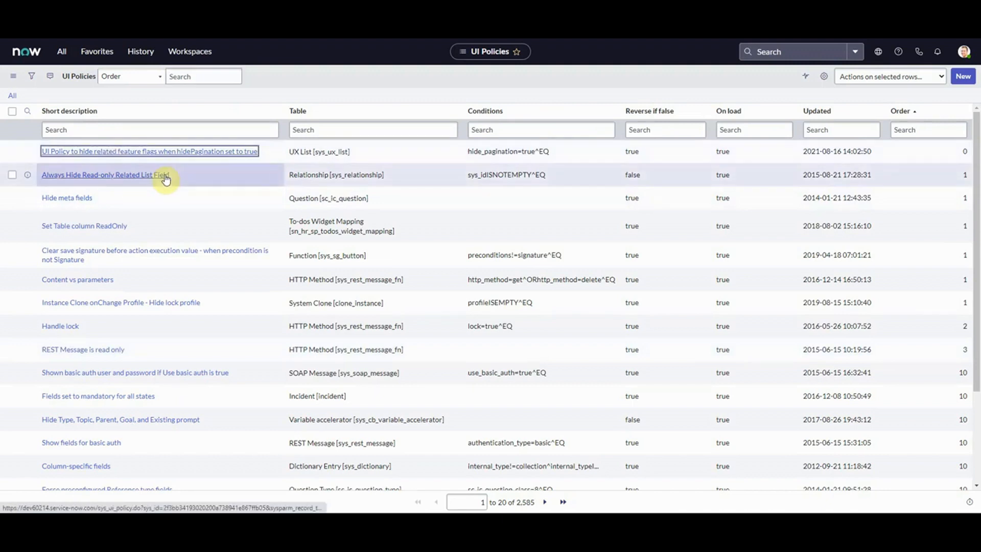
Step: Open the hidePagination UI policy record and review its related list and field action tabs
{"action": "left_click", "coordinate": [149, 151]}
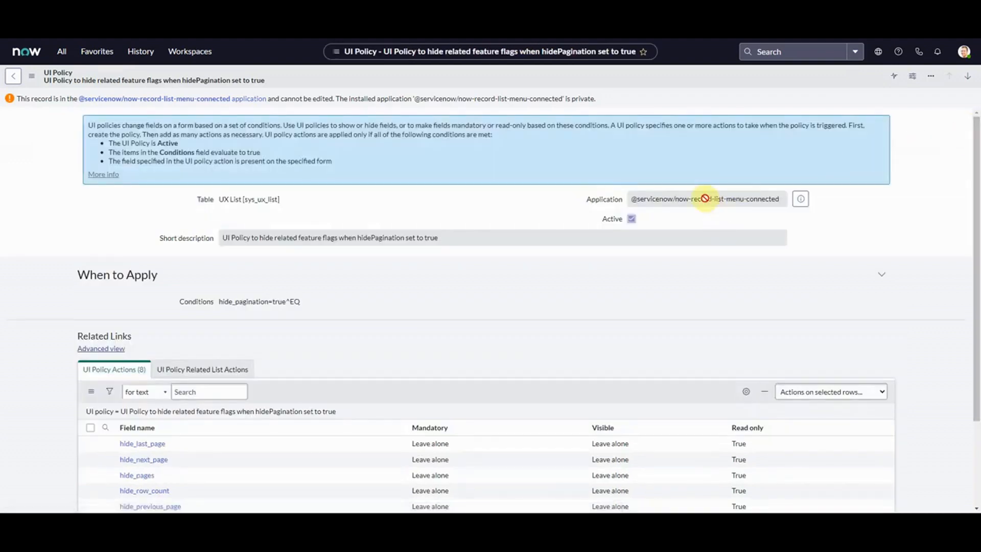
{"action": "left_click", "coordinate": [202, 369]}
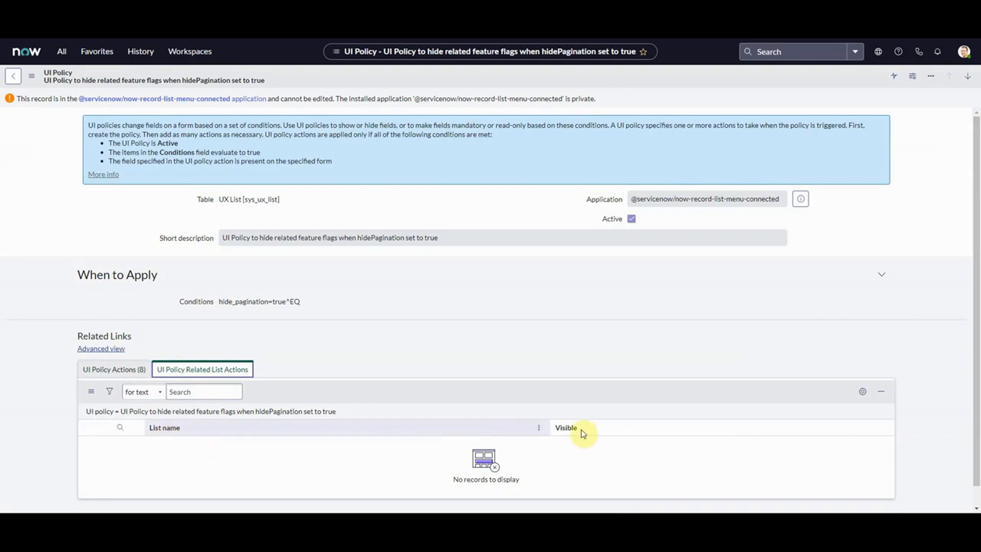
{"action": "left_click", "coordinate": [114, 369]}
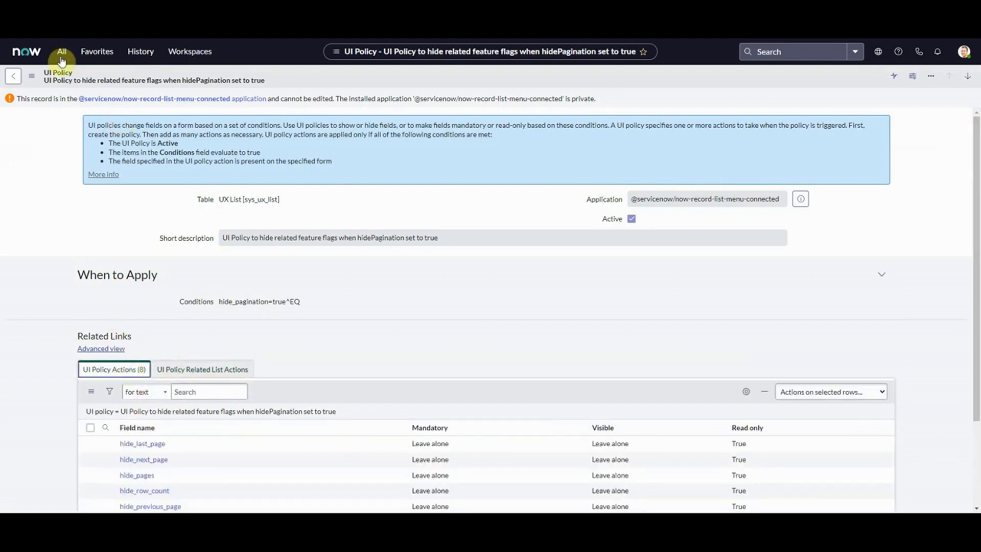
{"action": "left_click", "coordinate": [61, 51]}
{"action": "type", "text": "ui pol"}
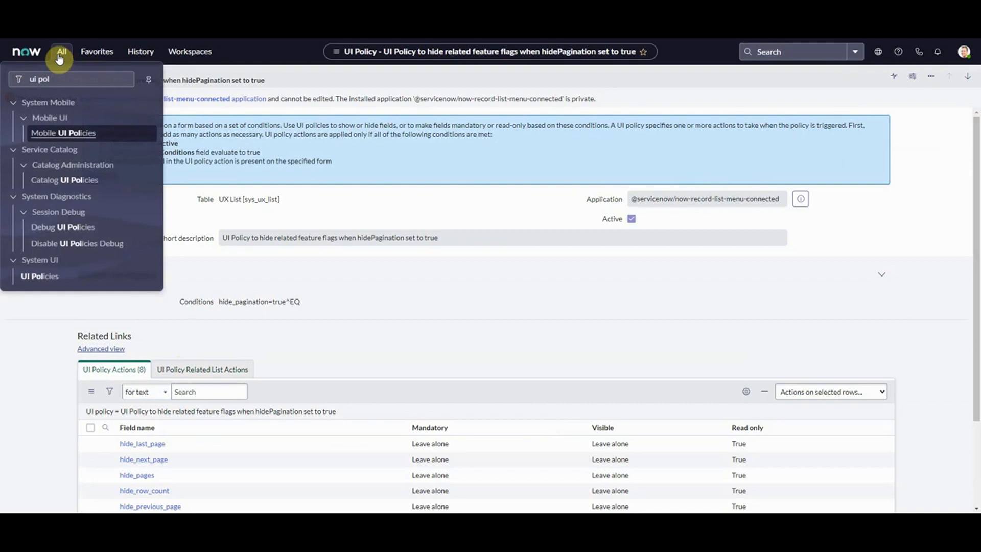
{"action": "mouse_move", "coordinate": [162, 81]}
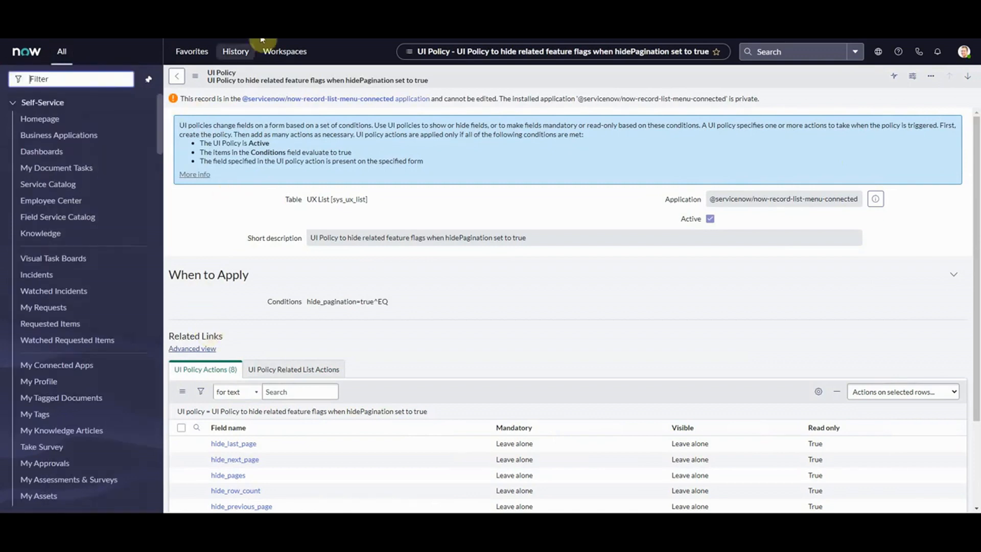
Step: Check History and Workspaces in the top bar, then show the user account options
{"action": "left_click", "coordinate": [236, 51]}
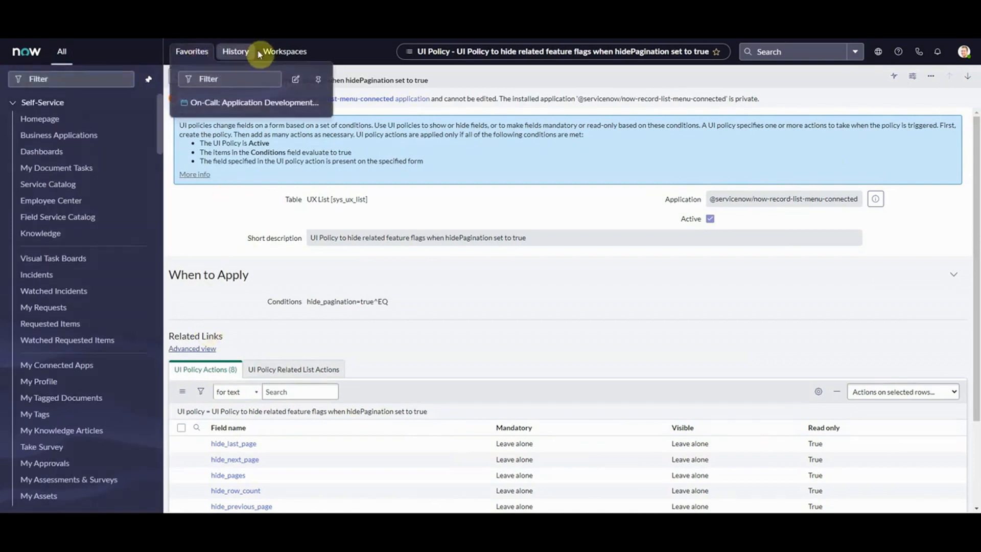
{"action": "left_click", "coordinate": [285, 51]}
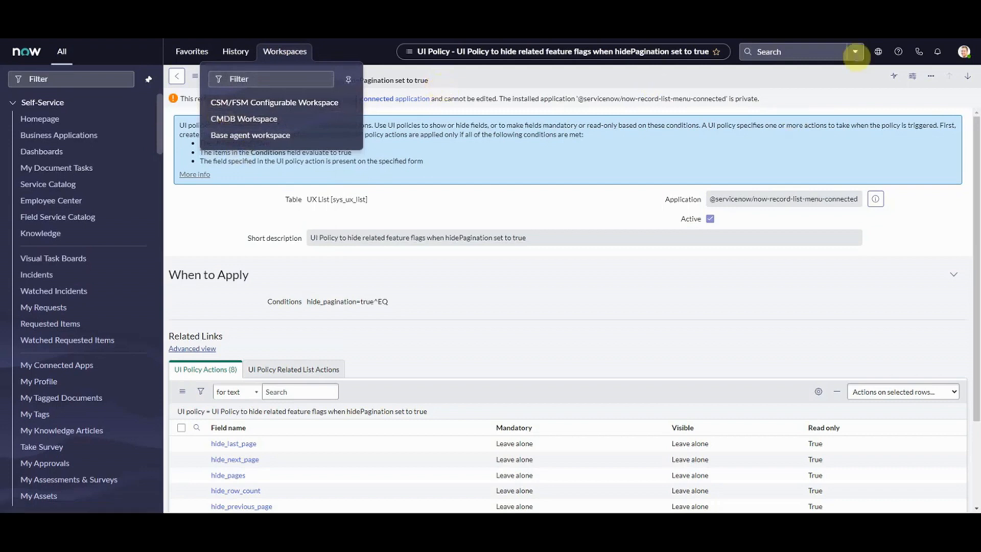
{"action": "left_click", "coordinate": [965, 52]}
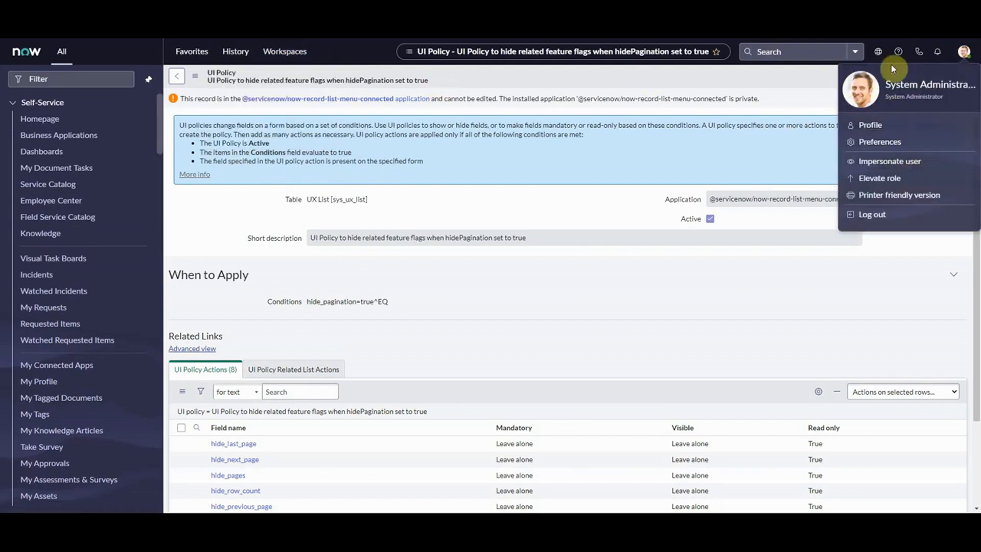
Step: Confirm Dark is the selected theme in Preferences and return to the UI Policy form
{"action": "left_click", "coordinate": [879, 141]}
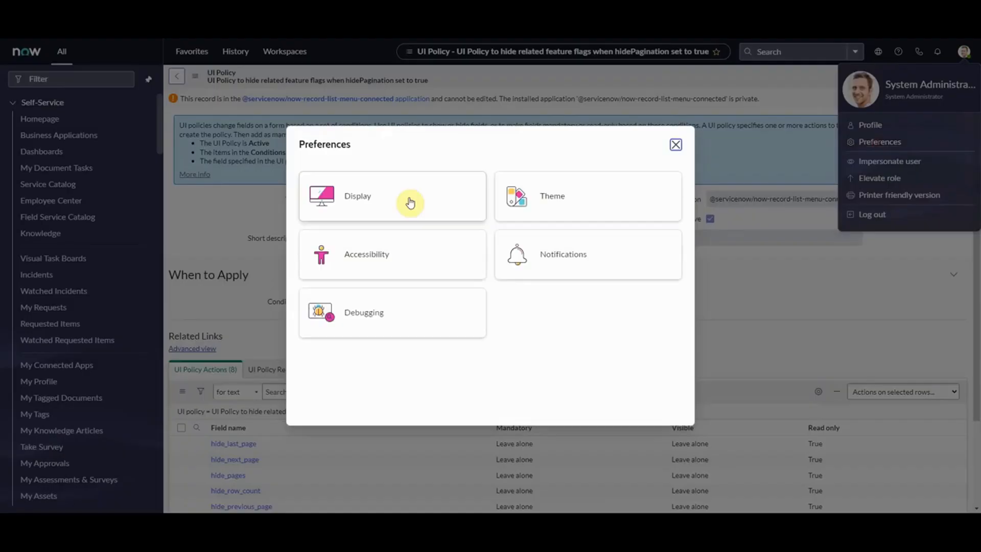
{"action": "mouse_move", "coordinate": [321, 334]}
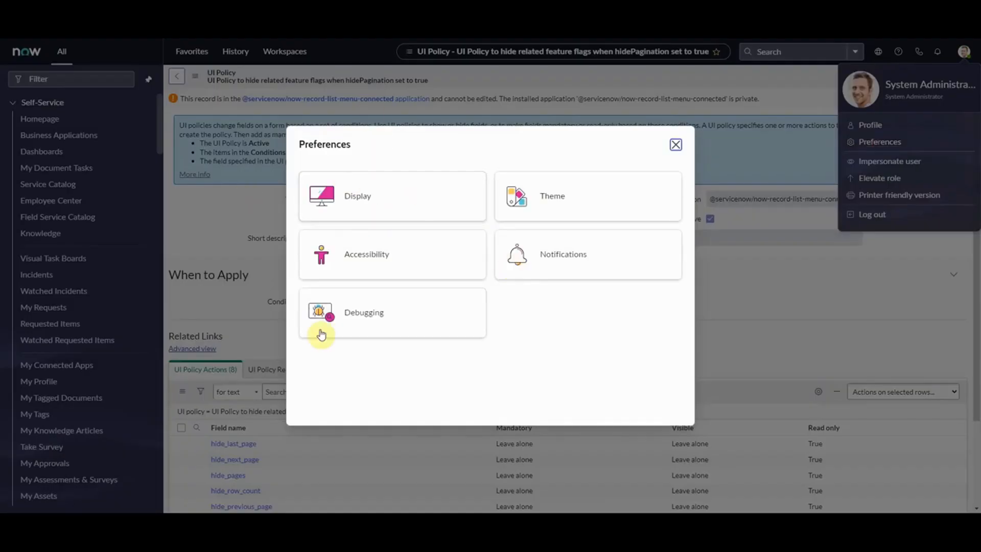
{"action": "left_click", "coordinate": [586, 196]}
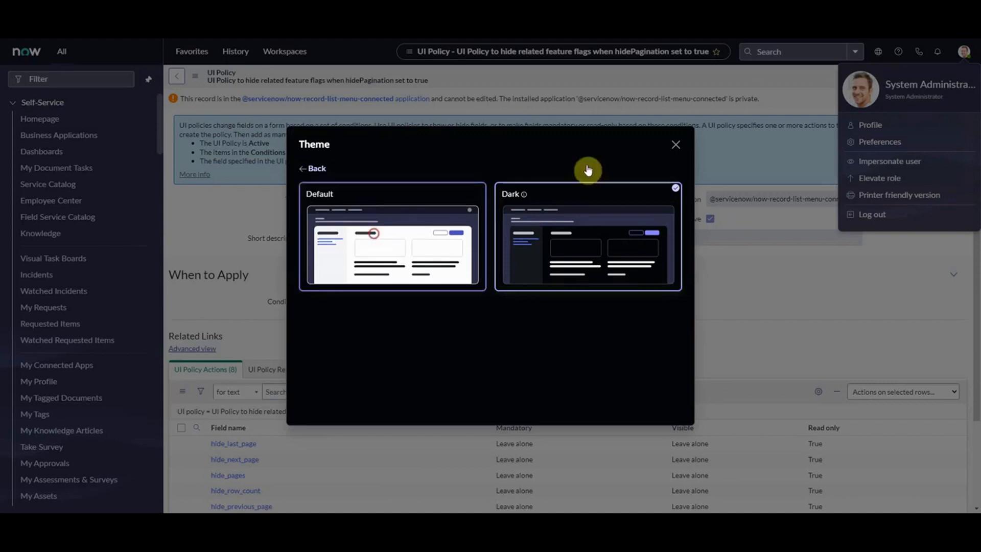
{"action": "left_click", "coordinate": [675, 144]}
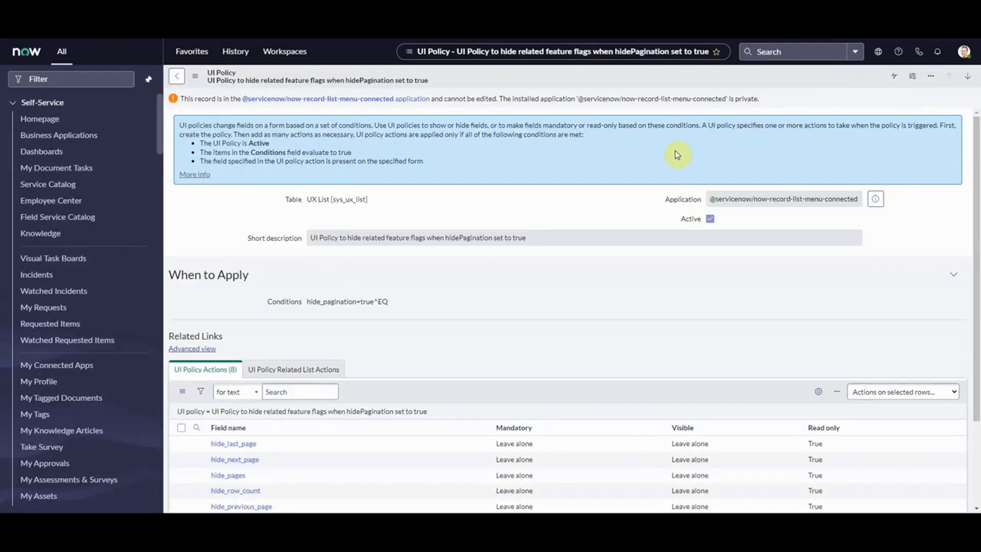